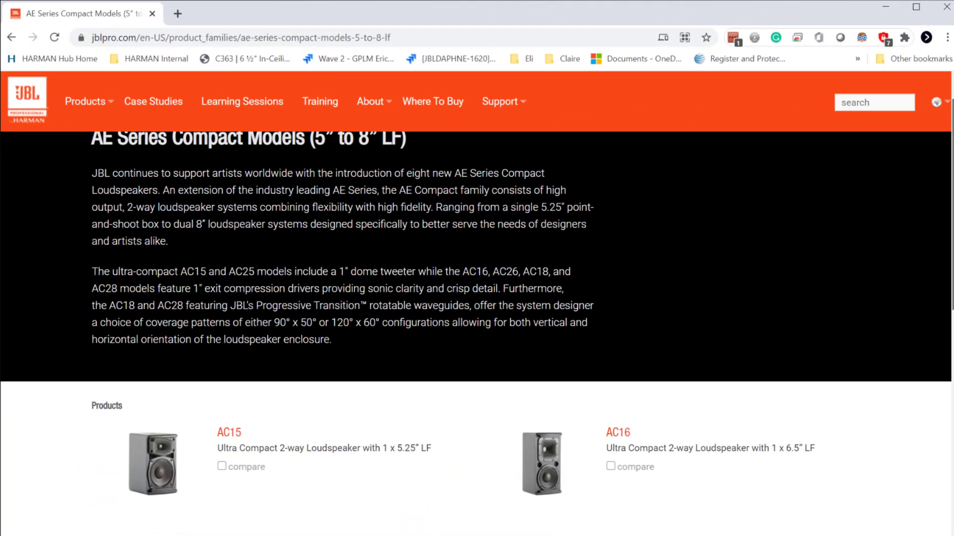
# - Scroll the speaker list to locate the AC18/26 for the eight-box fill array
pyautogui.scroll(-3)
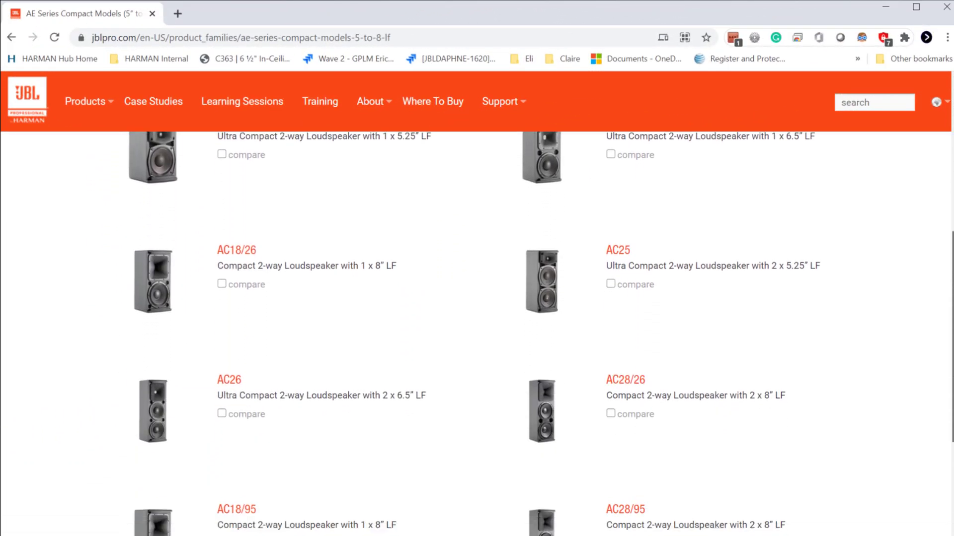
pyautogui.scroll(-3)
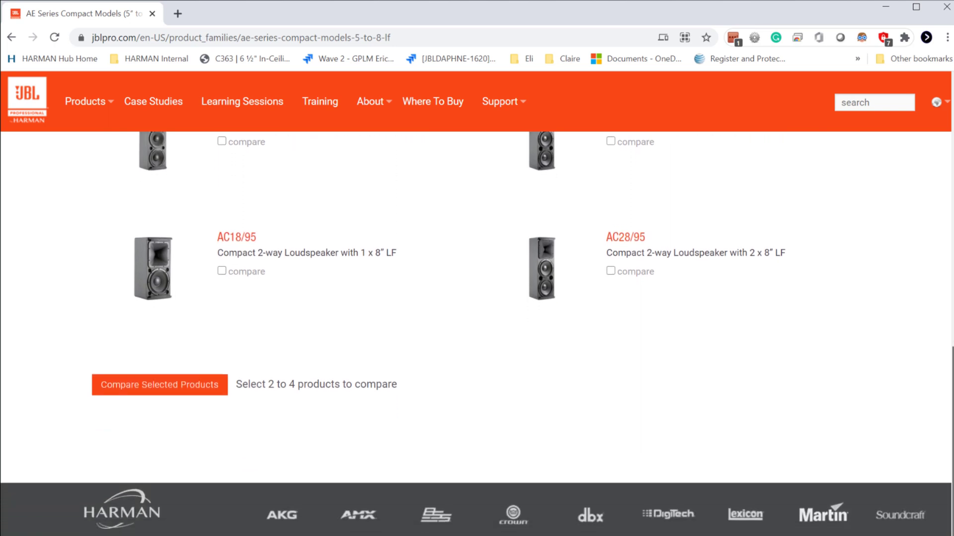
pyautogui.scroll(3)
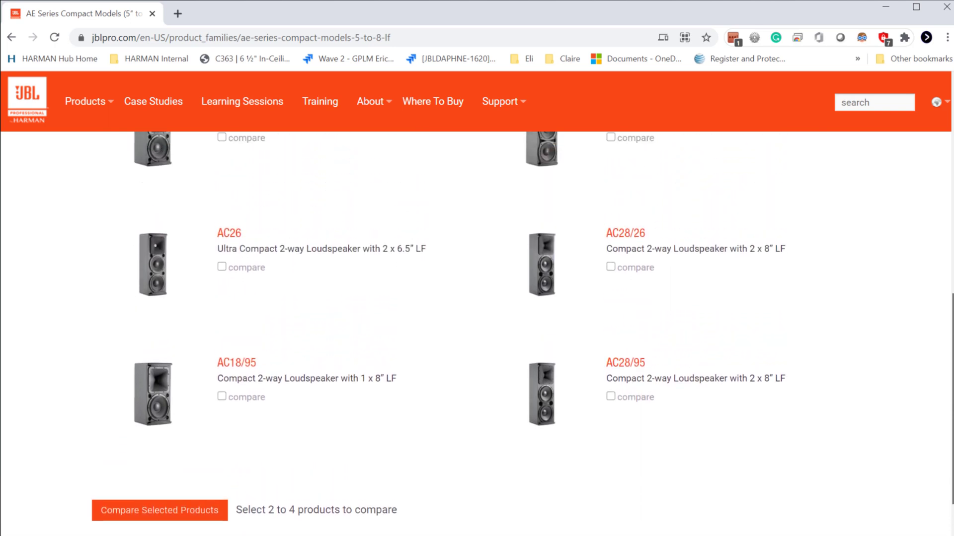
pyautogui.scroll(3)
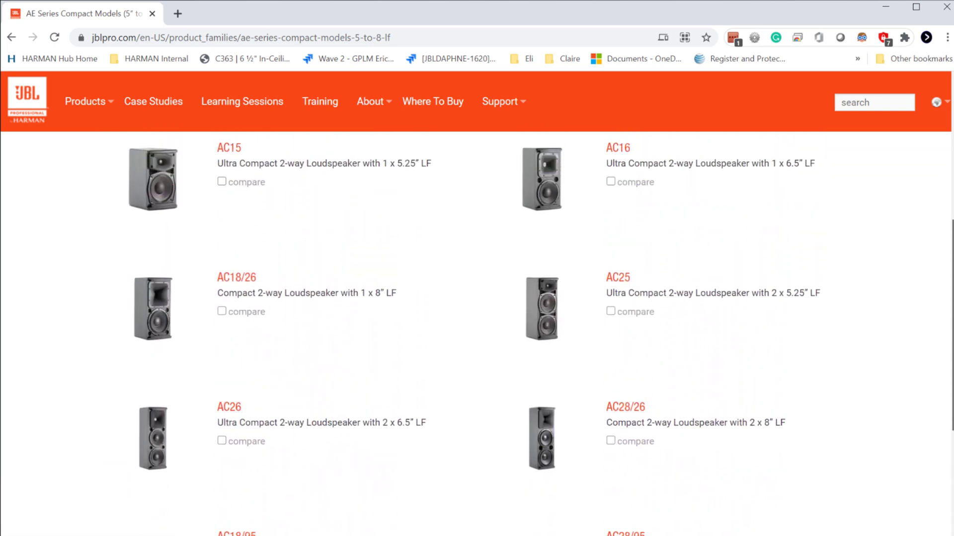
pyautogui.scroll(3)
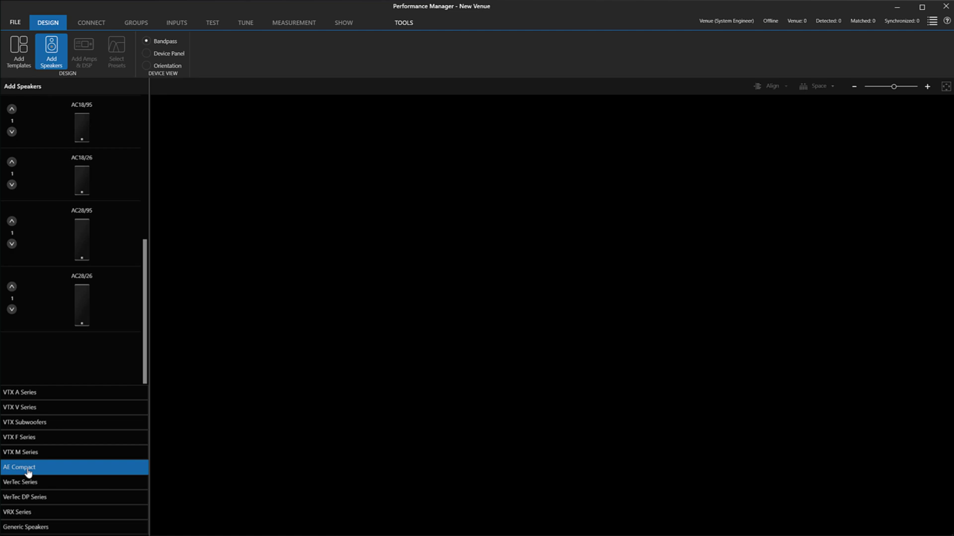
pyautogui.moveTo(103, 355)
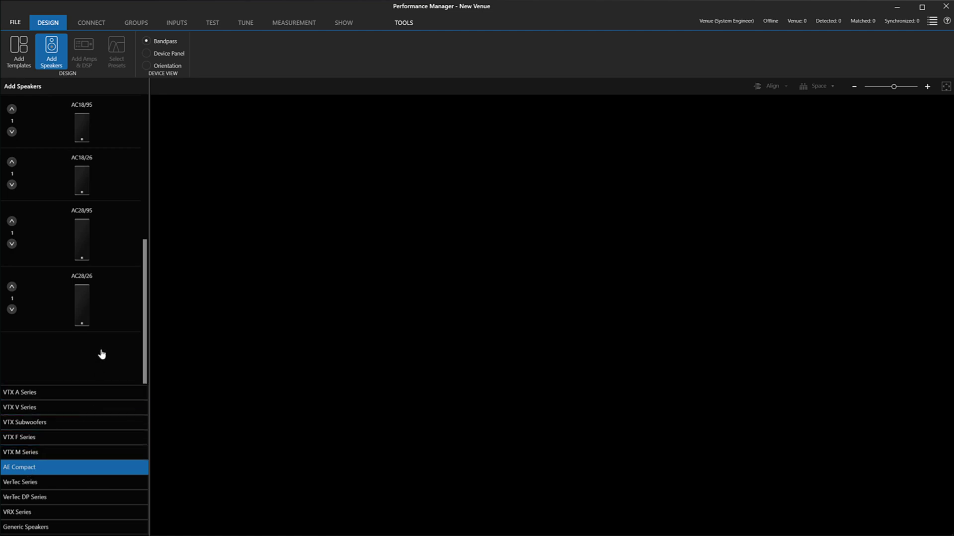
pyautogui.scroll(3)
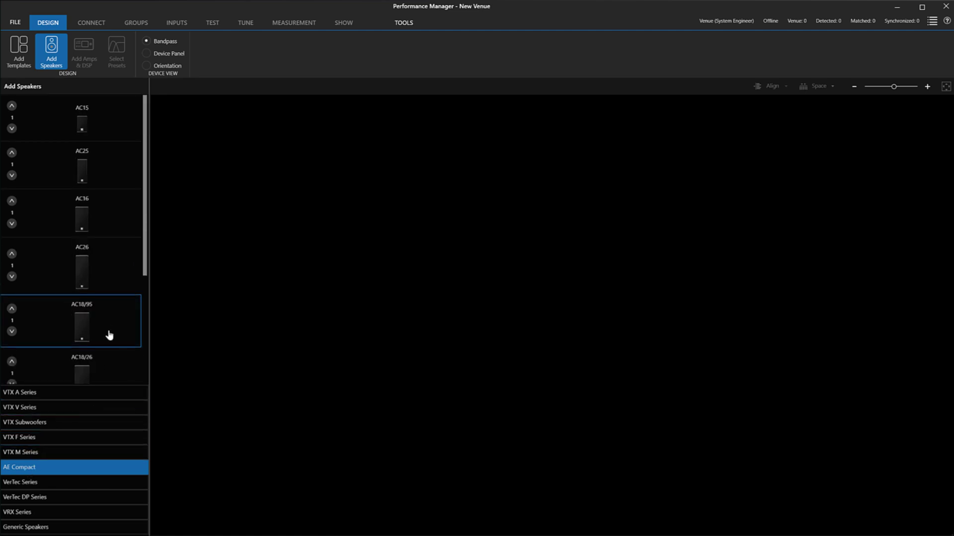
pyautogui.scroll(-3)
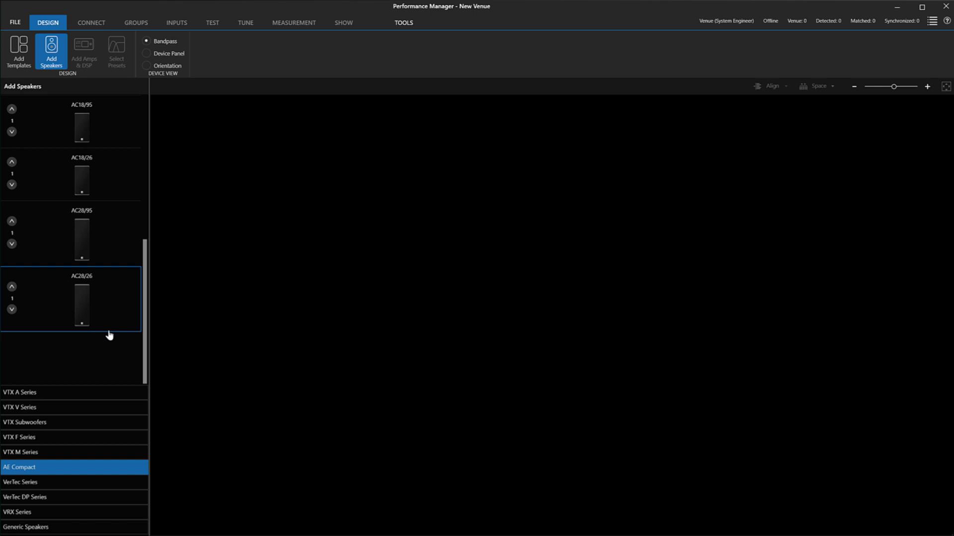
pyautogui.scroll(3)
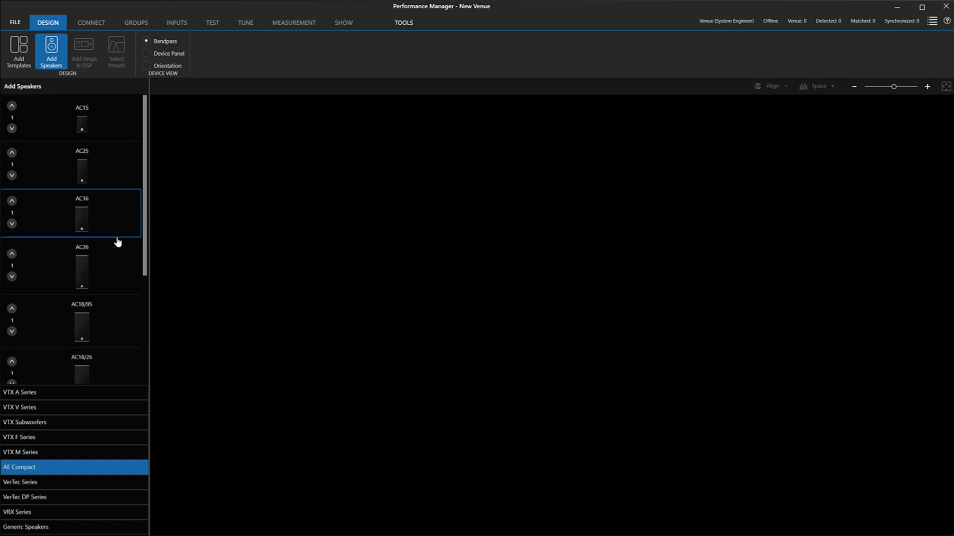
pyautogui.scroll(-3)
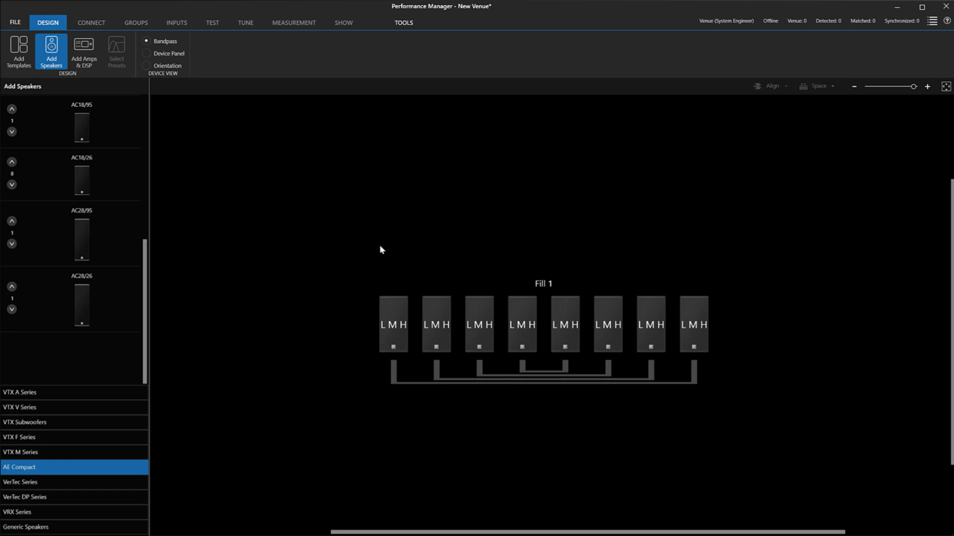
pyautogui.moveTo(643, 287)
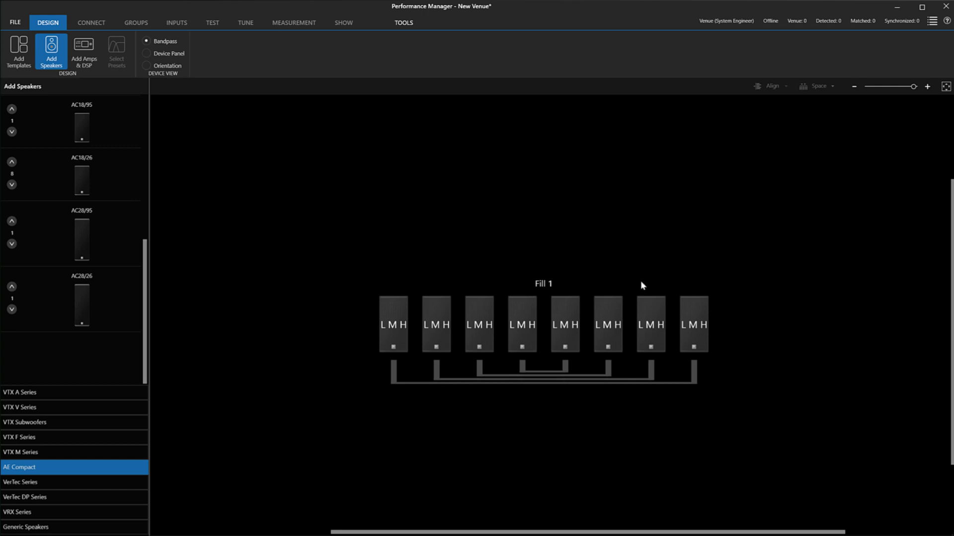
pyautogui.moveTo(553, 285)
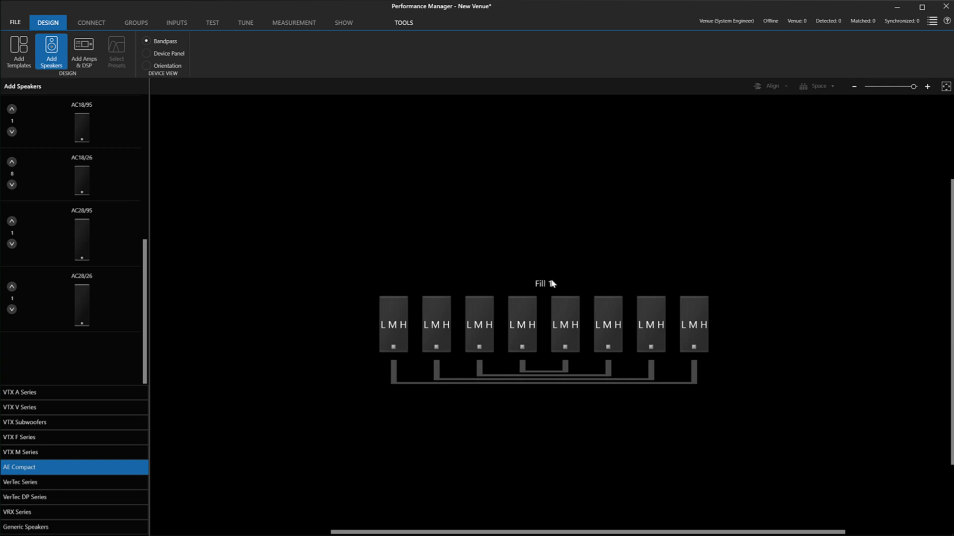
# - Rename Fill 1 to 'Front Fills' and confirm its horizontal, two-box-circuit configuration
pyautogui.doubleClick(543, 283)
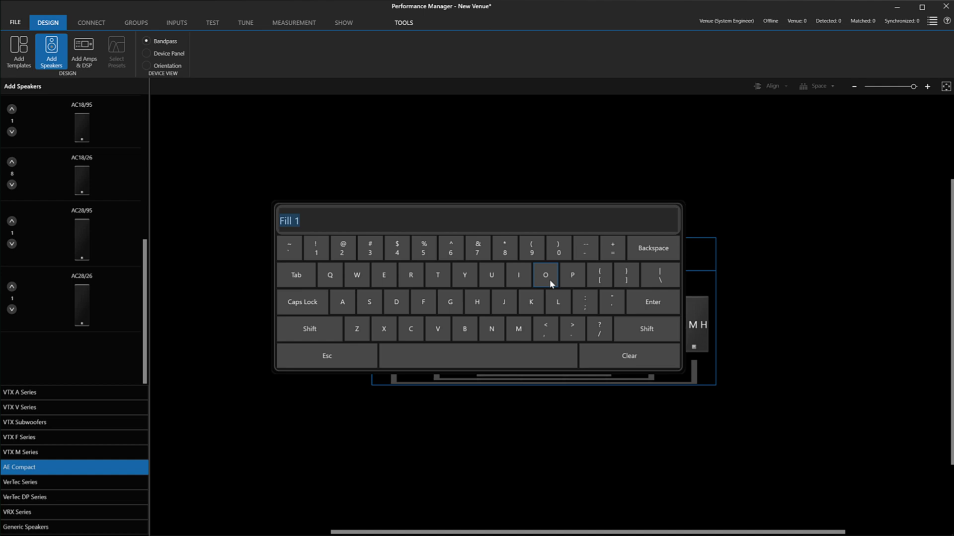
pyautogui.write('Front Fills')
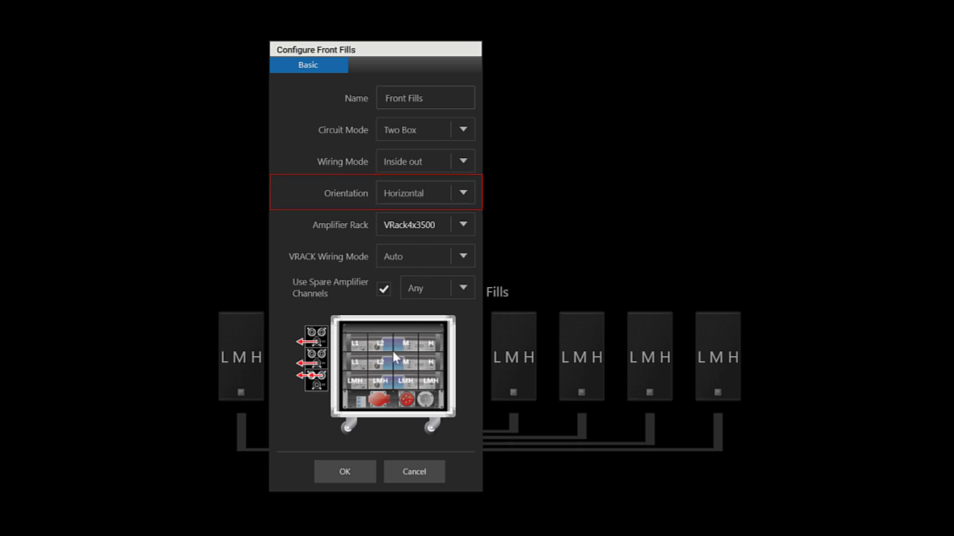
pyautogui.click(345, 471)
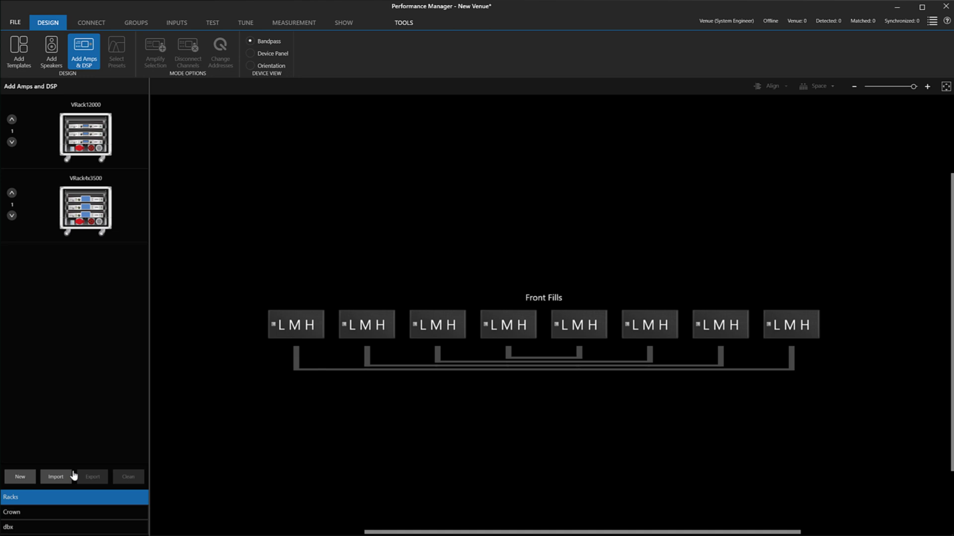
# - Amplify the Front Fills array with a new Crown amplifier rack, Rack 1
pyautogui.click(11, 511)
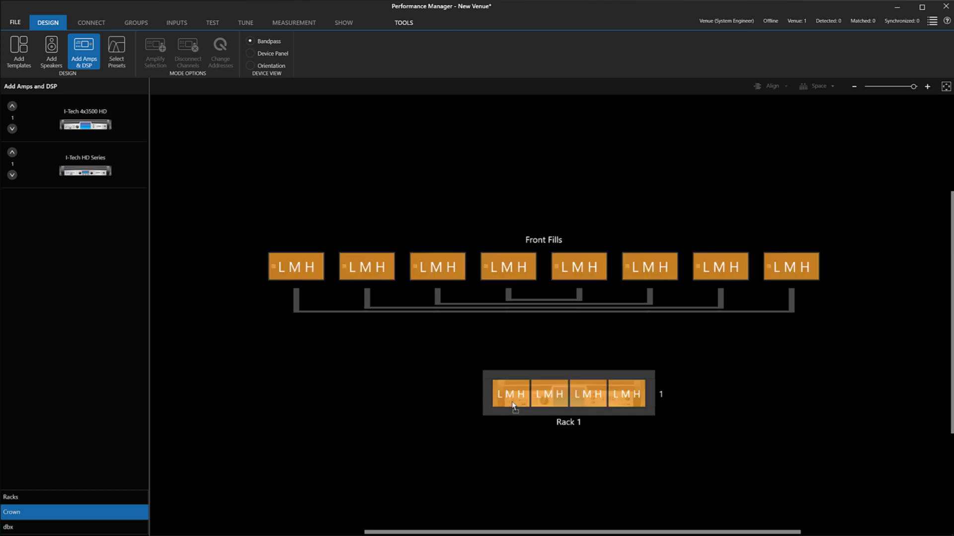
pyautogui.moveTo(280, 250)
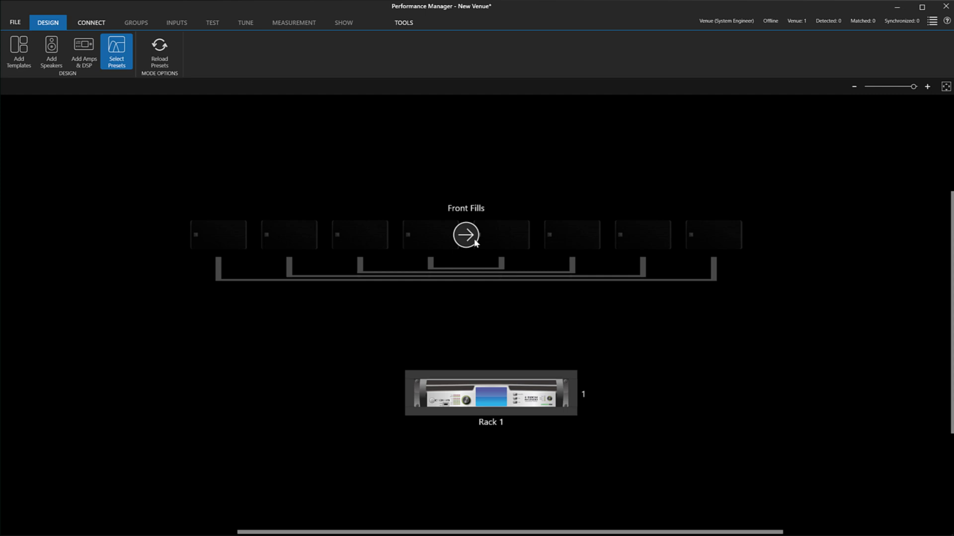
# - Bring up the preset choices for the Front Fills array on Rack 1
pyautogui.click(465, 235)
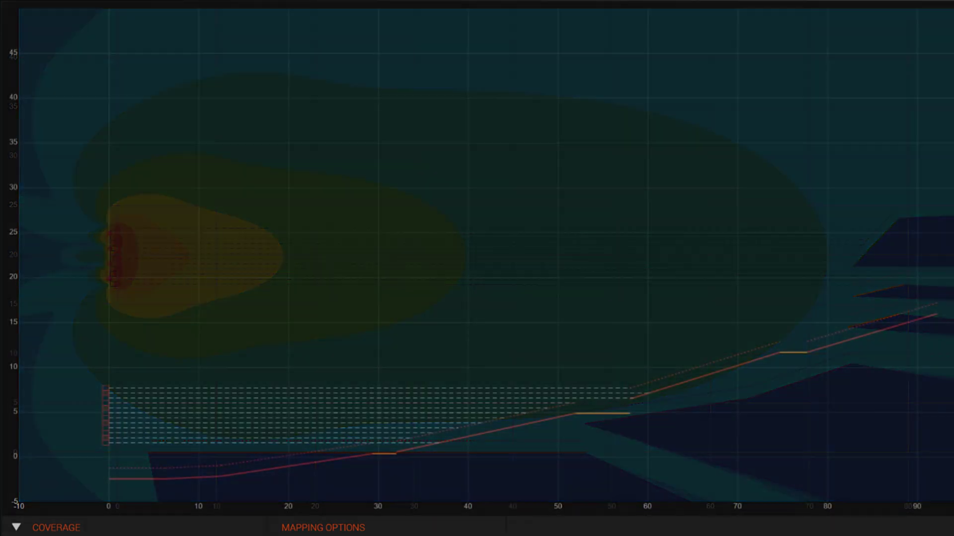
# - Show the Line Array Calculator coverage map of SPL over the audience planes
pyautogui.click(55, 527)
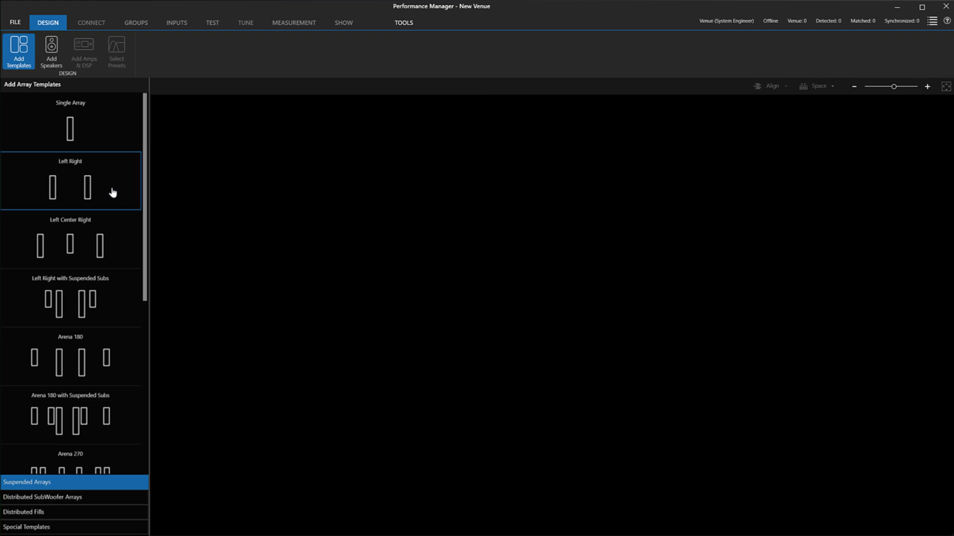
# - Place the Left Right suspended array template on the canvas, ready for speakers
pyautogui.click(69, 185)
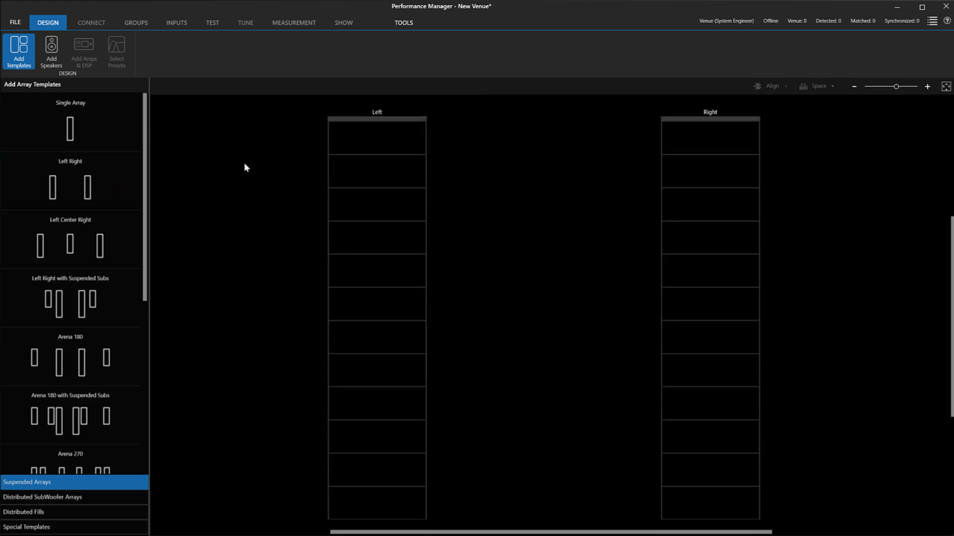
pyautogui.moveTo(51, 52)
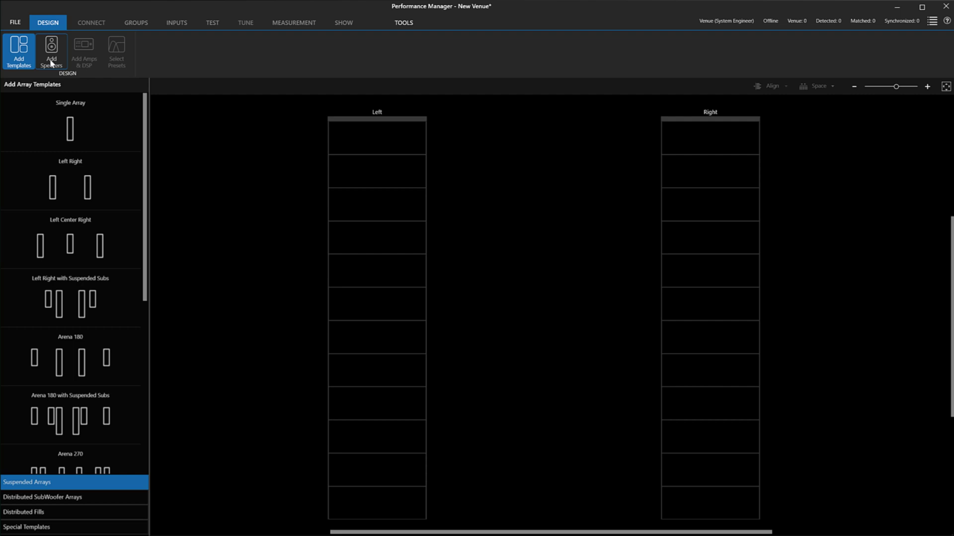
pyautogui.click(51, 52)
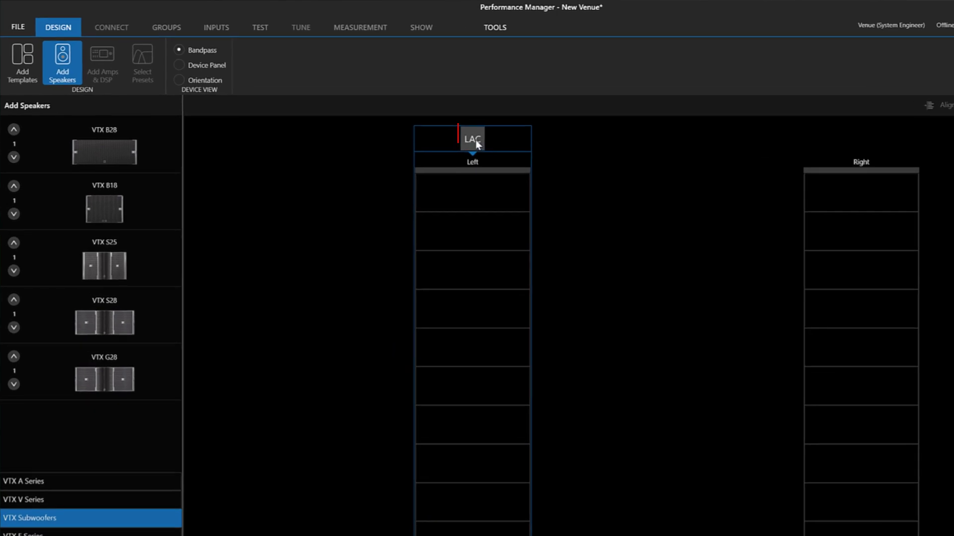
# - Start the Line Array Calculator import for the Left array
pyautogui.click(471, 139)
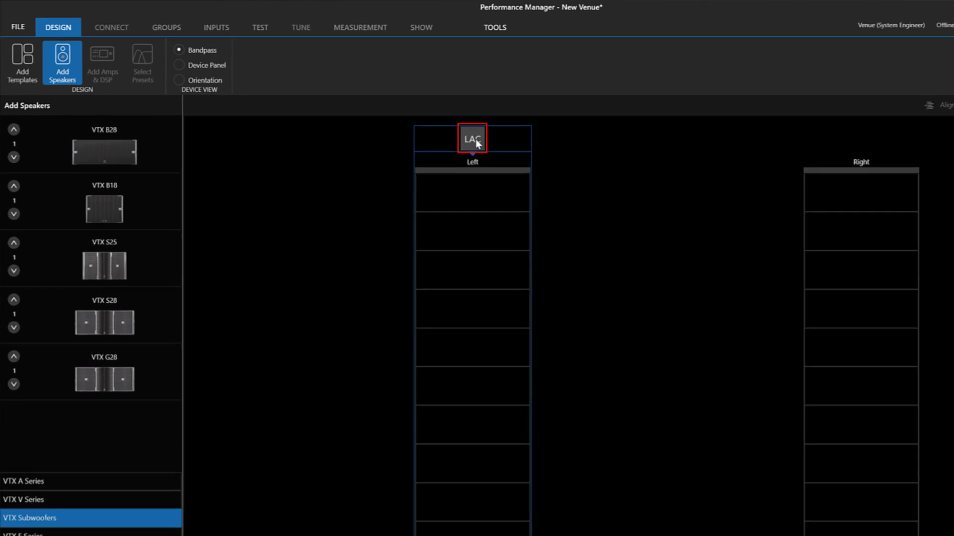
pyautogui.click(471, 139)
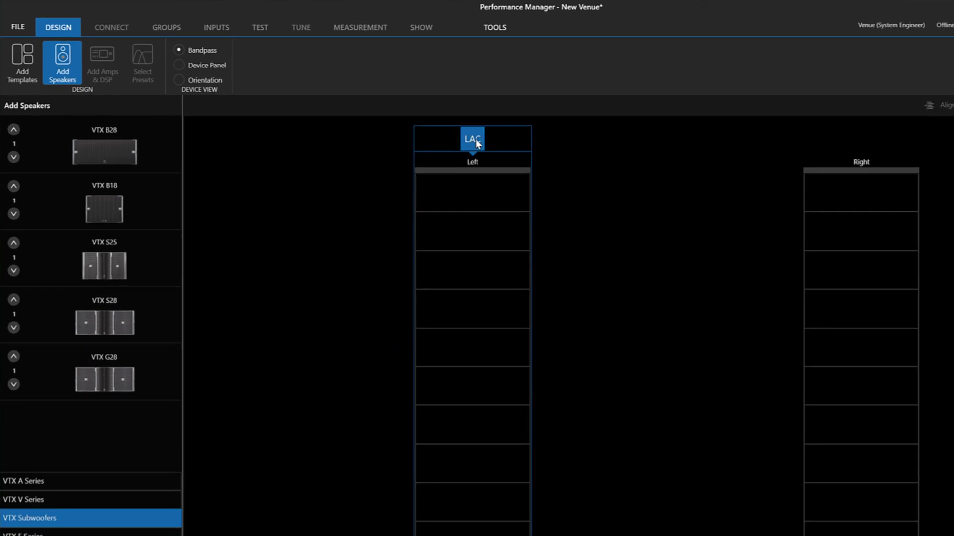
# - Import the 'EDS for Subs 1 Sym' LAC project, filling Left and Right with twelve subs each
pyautogui.click(471, 139)
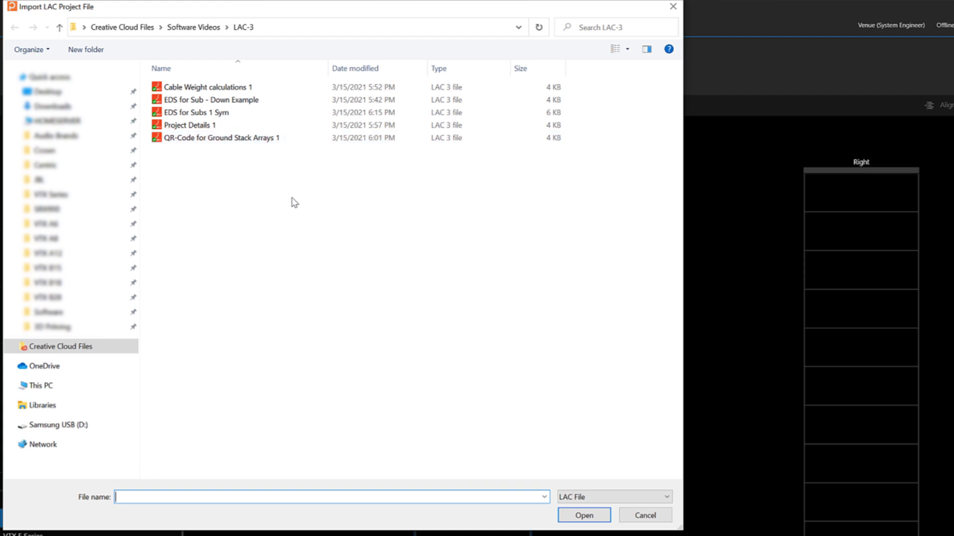
pyautogui.click(196, 113)
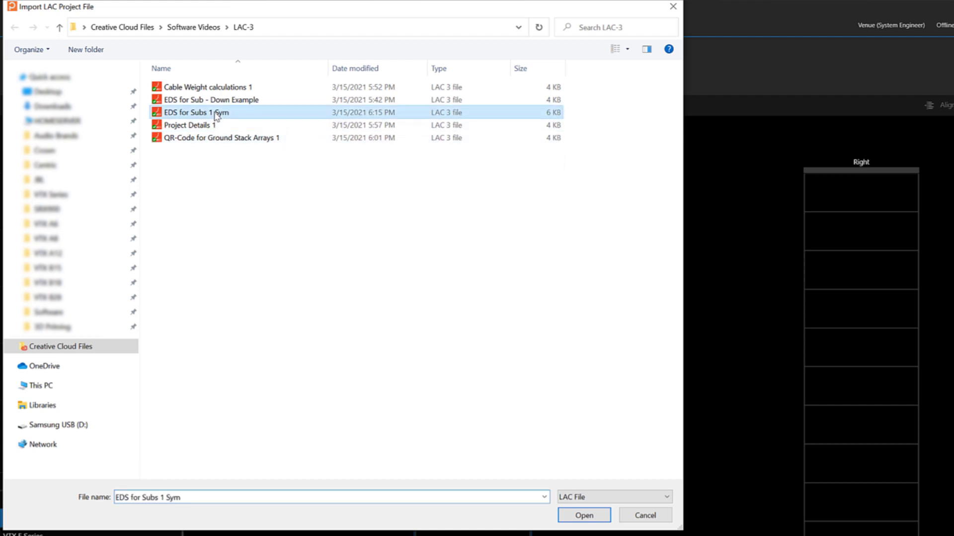
pyautogui.click(583, 516)
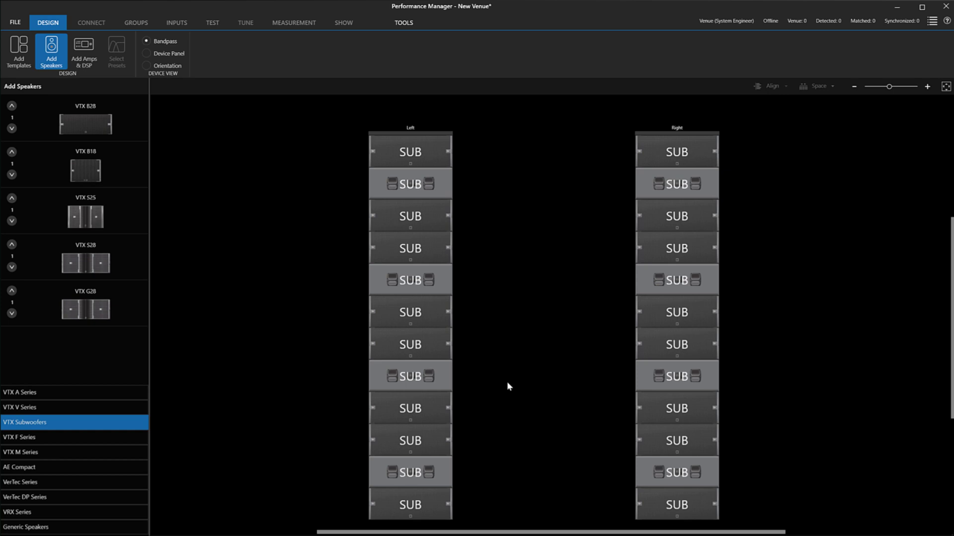
pyautogui.moveTo(154, 143)
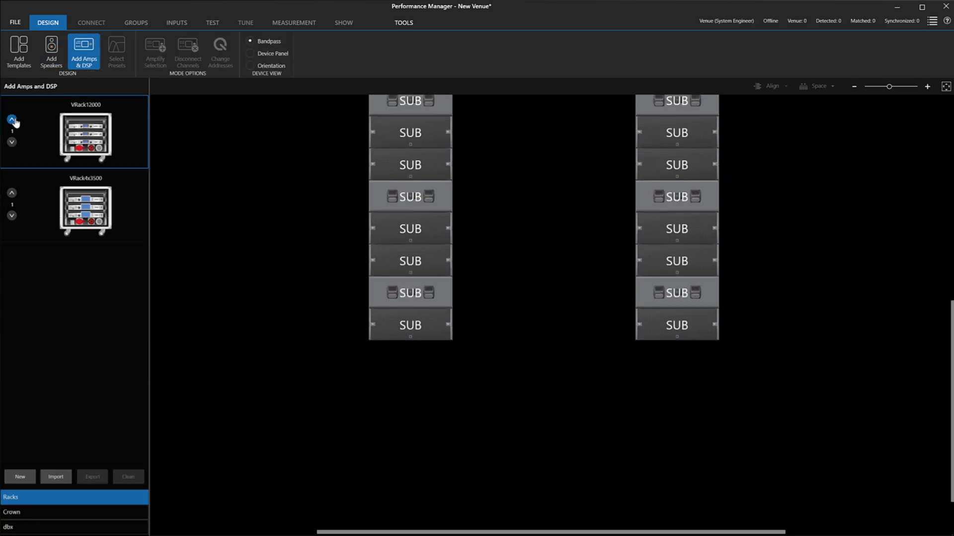
# - Add another VRack12000 rack and amplify the Right subwoofer array
pyautogui.click(12, 119)
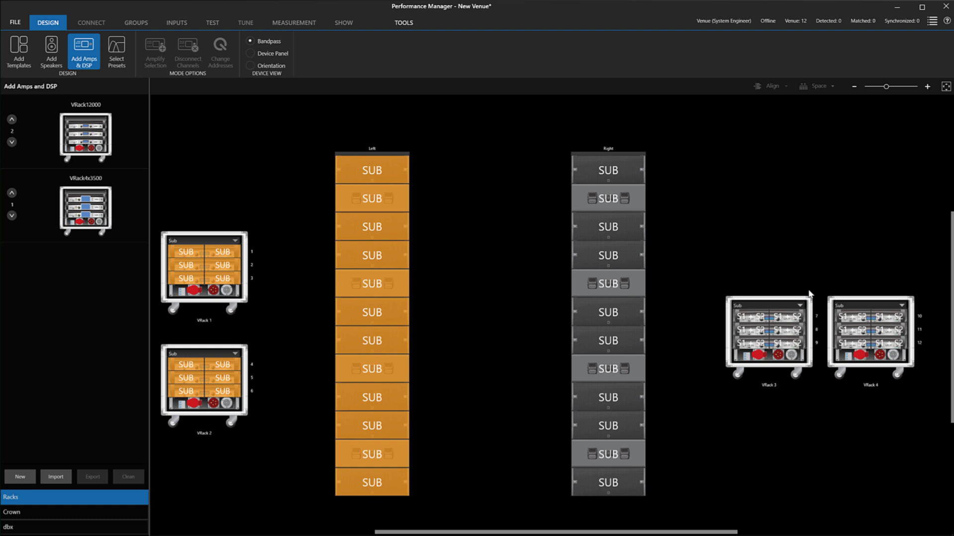
pyautogui.click(607, 169)
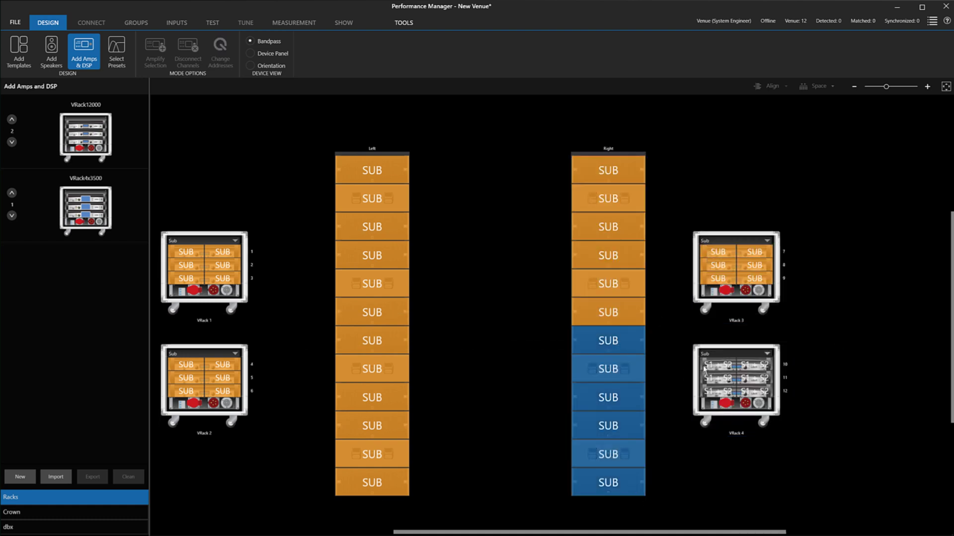
# - Go online via Select Presets leaving the system unmuted, then show the sub arrays' delay tuning
pyautogui.click(115, 52)
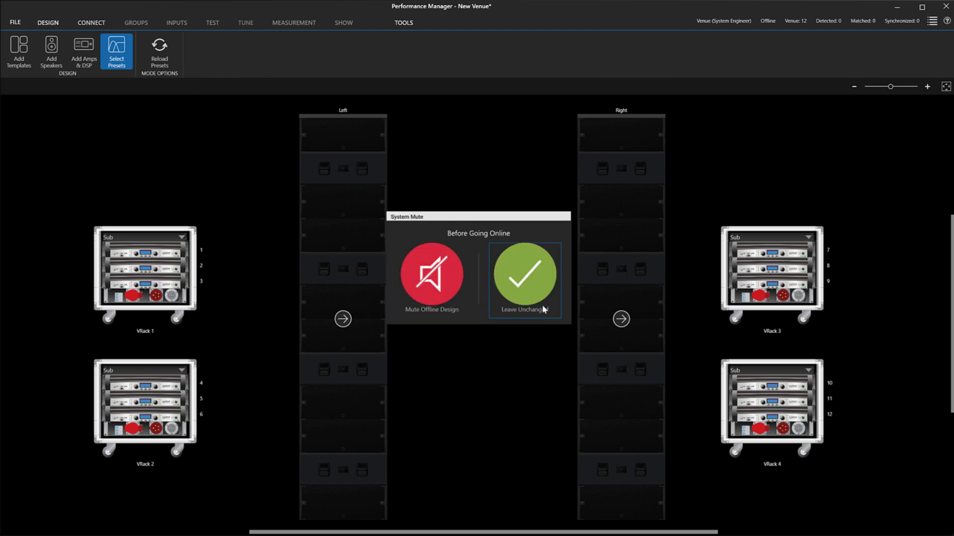
pyautogui.click(524, 275)
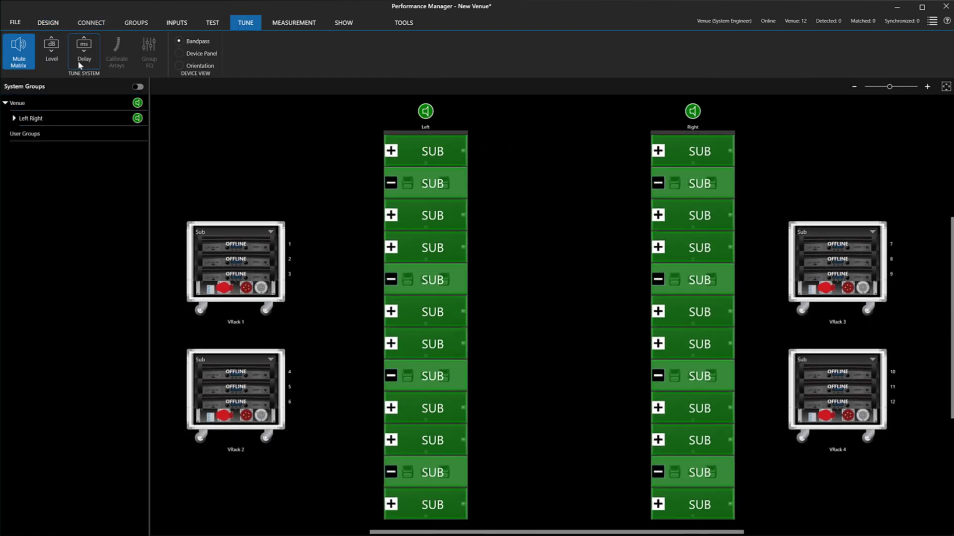
pyautogui.click(84, 51)
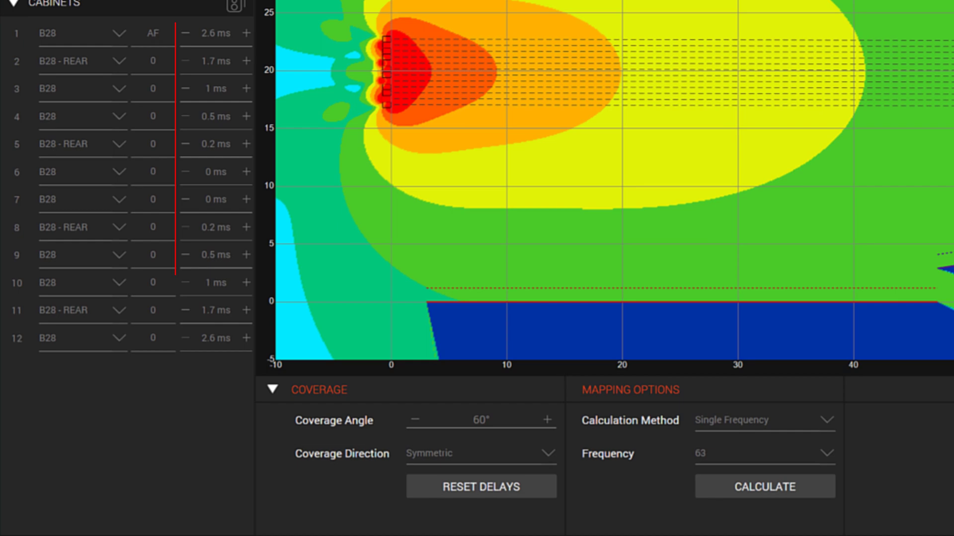
pyautogui.click(215, 60)
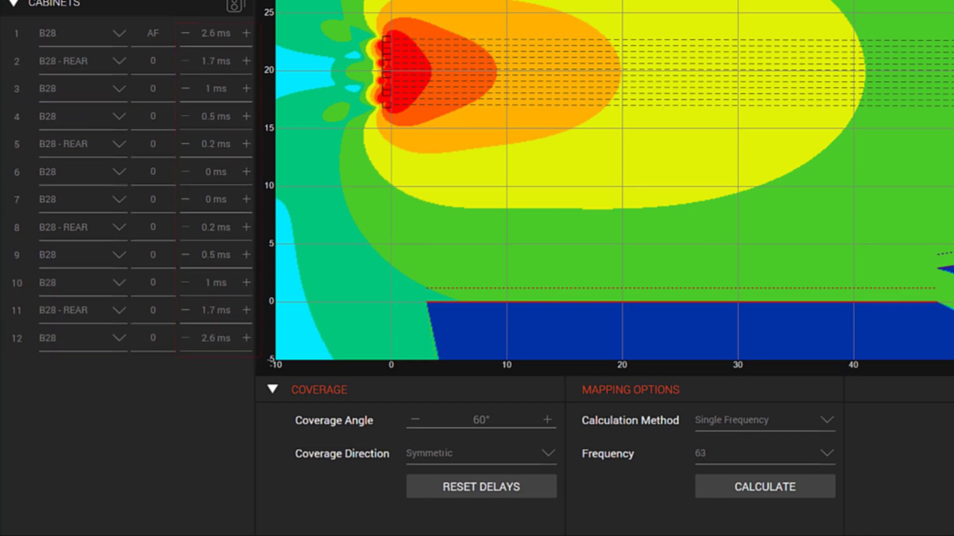
pyautogui.click(246, 23)
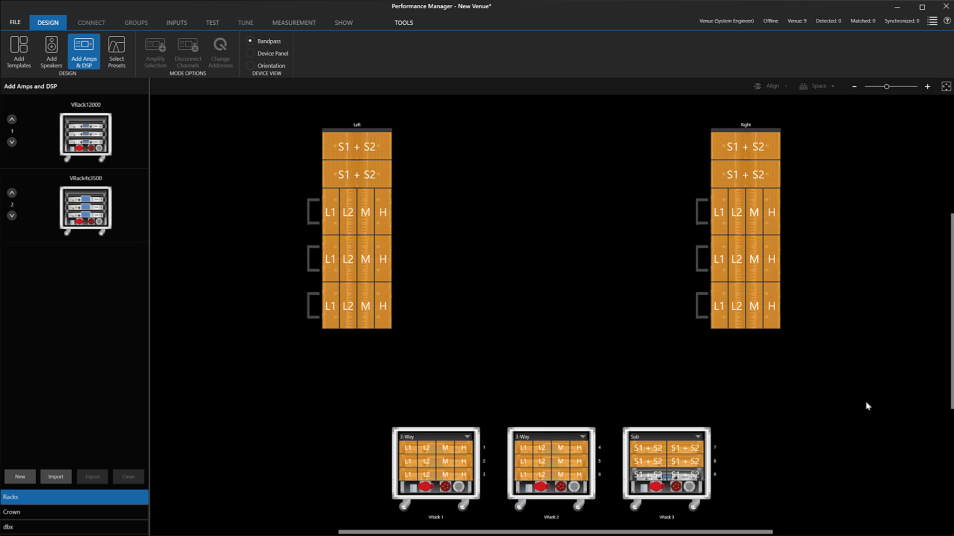
pyautogui.moveTo(430, 173)
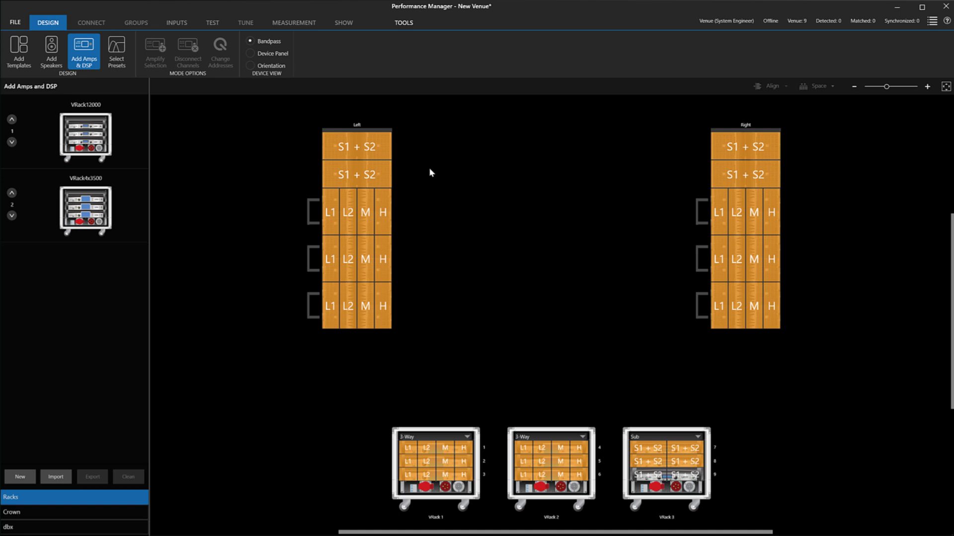
# - Switch the Design view to Select Presets for the Left/Right arrays and three racks
pyautogui.click(116, 51)
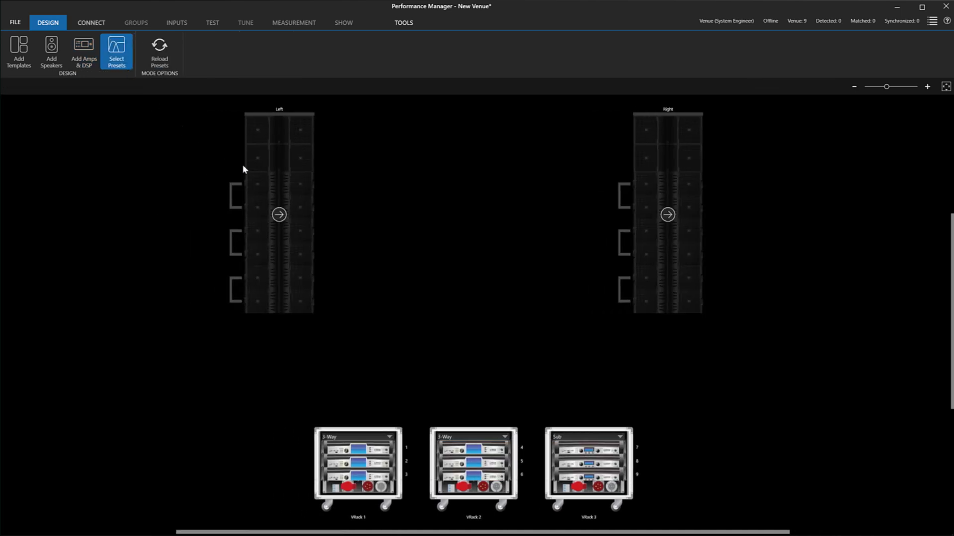
pyautogui.moveTo(351, 241)
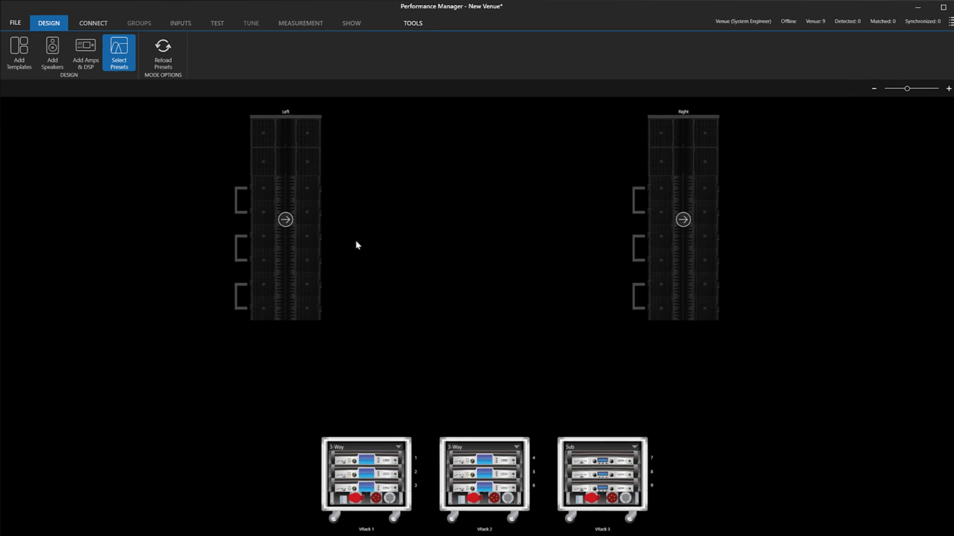
pyautogui.click(286, 220)
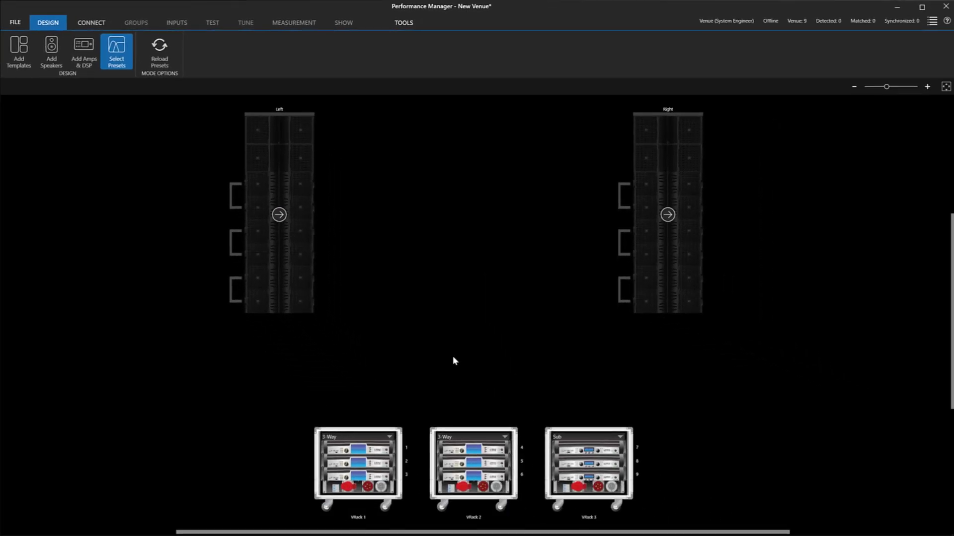
pyautogui.click(92, 23)
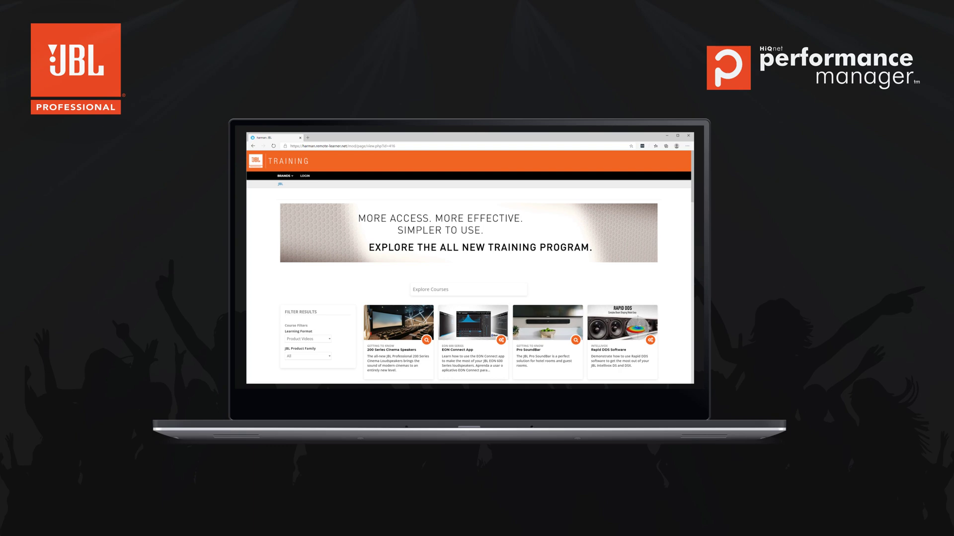
# - Scroll the JBL Training catalogue to its footer showing the jblpro.com/edu address
pyautogui.scroll(-3)
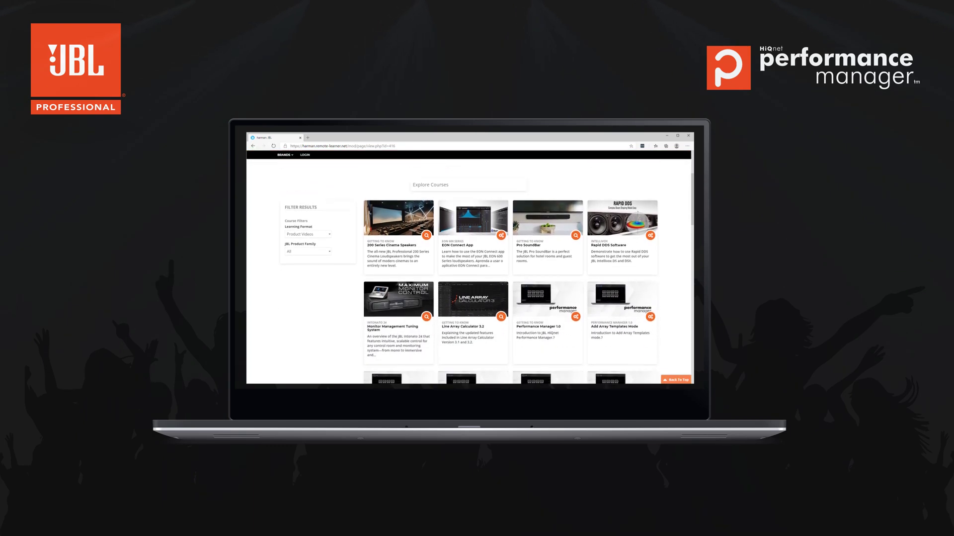
pyautogui.scroll(-3)
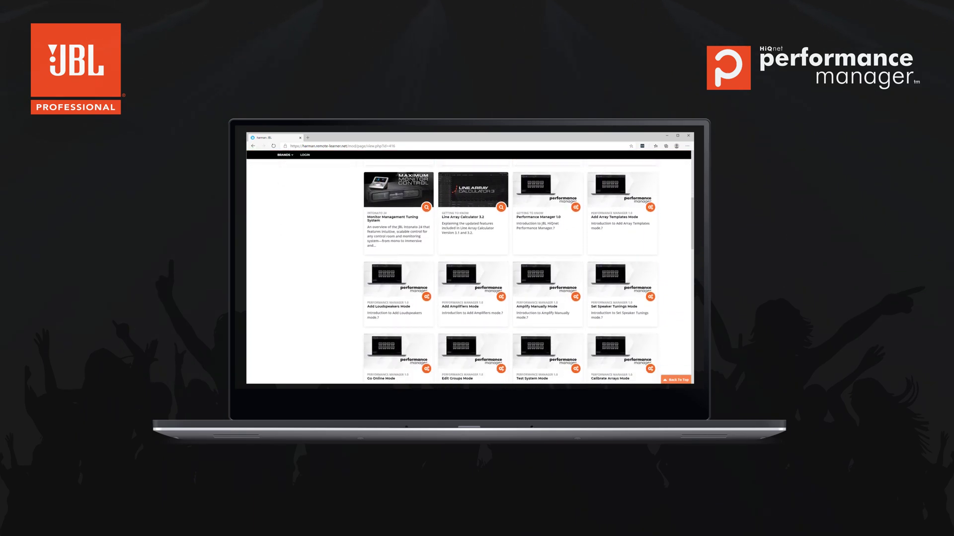
pyautogui.scroll(-3)
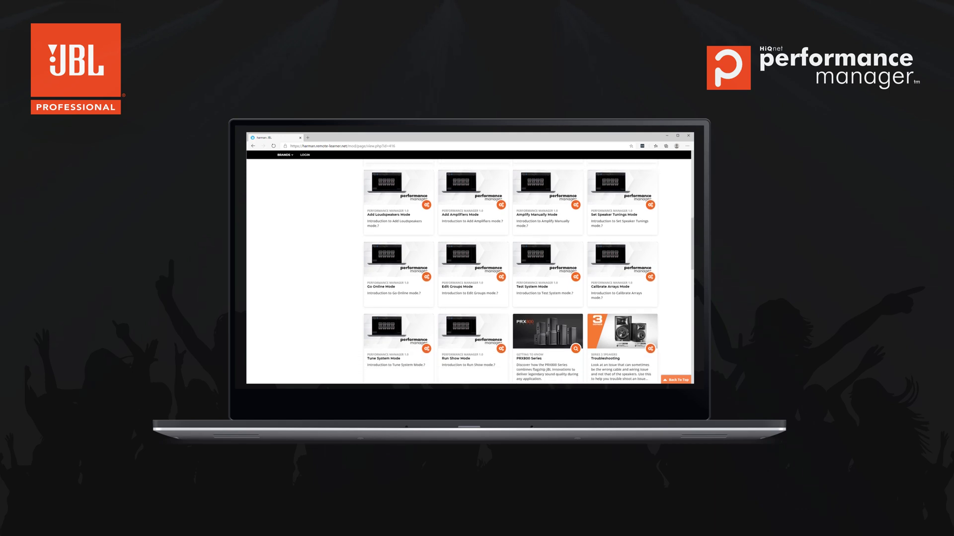
pyautogui.scroll(-3)
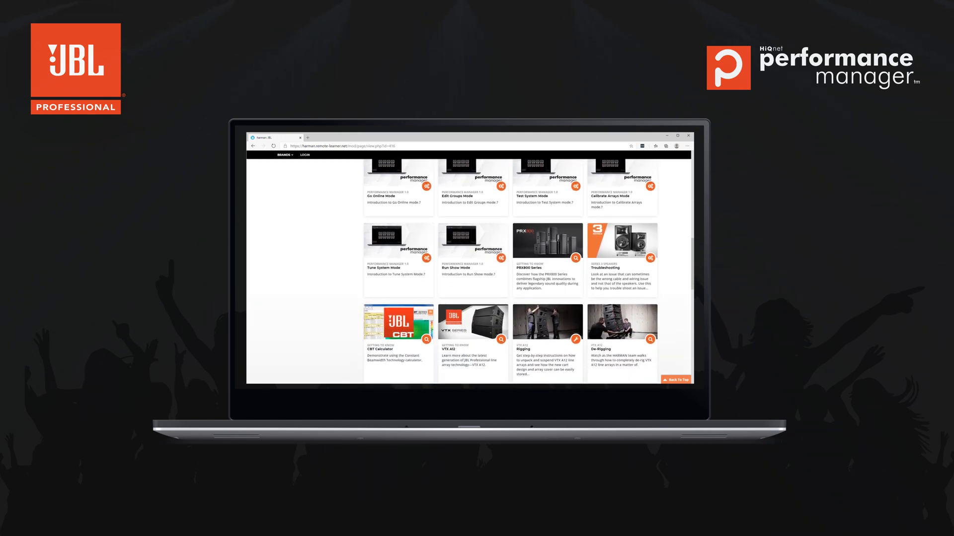
pyautogui.scroll(-3)
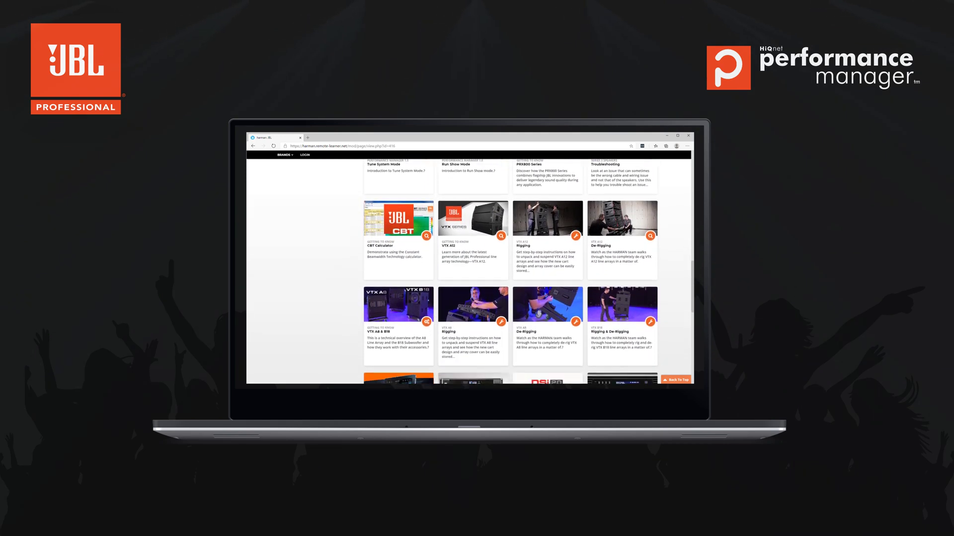
pyautogui.scroll(-3)
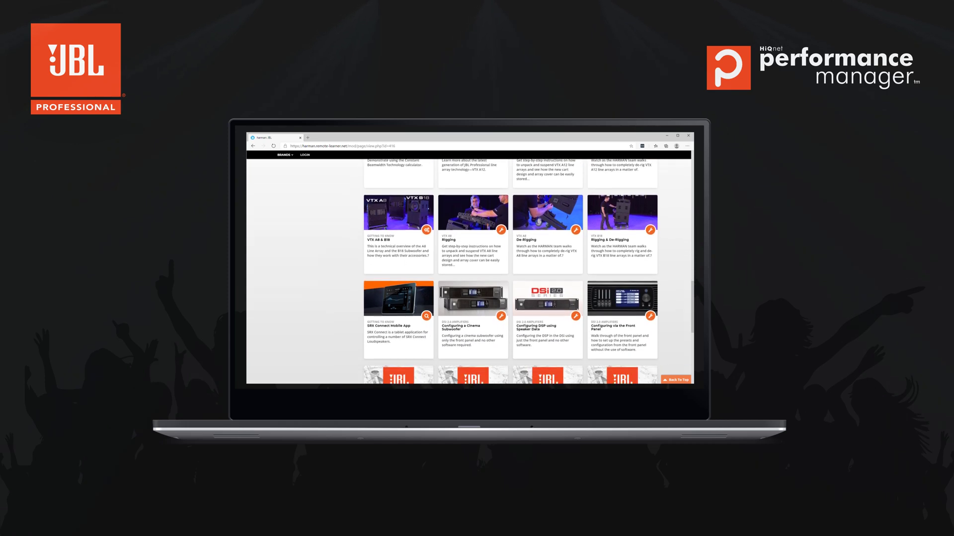
pyautogui.scroll(-3)
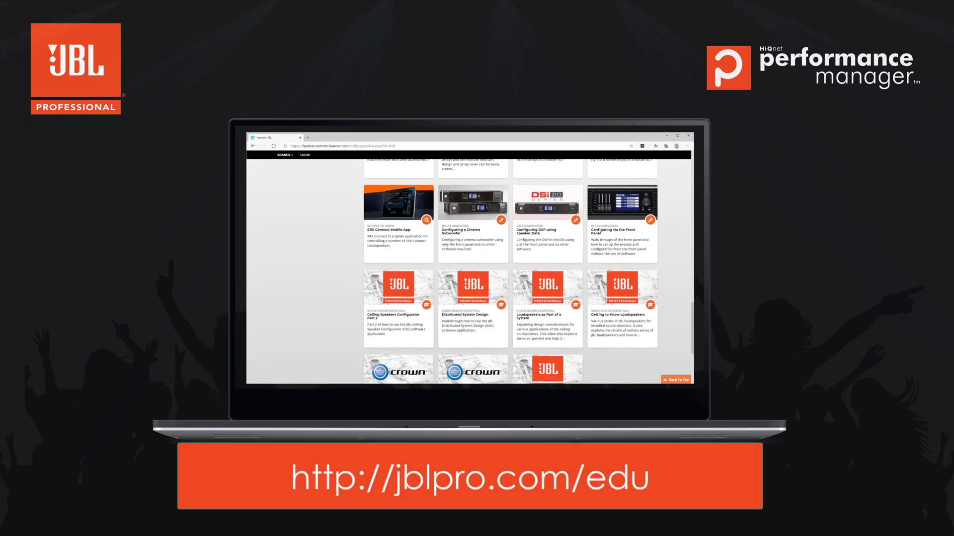
pyautogui.scroll(-3)
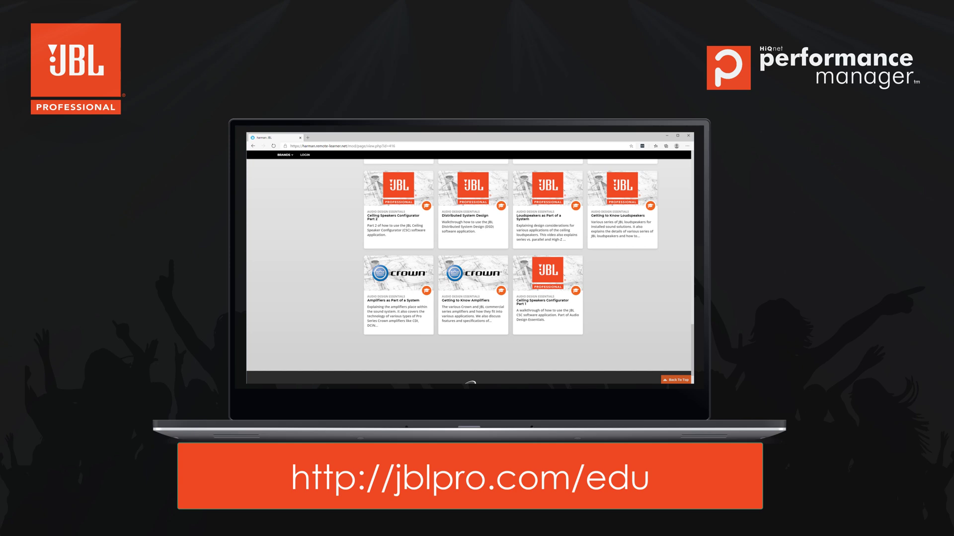
pyautogui.scroll(-3)
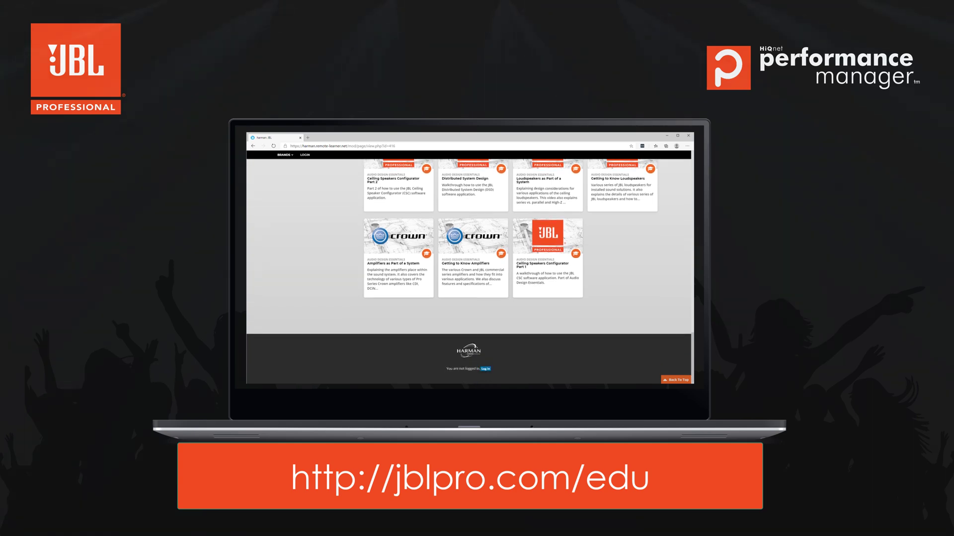